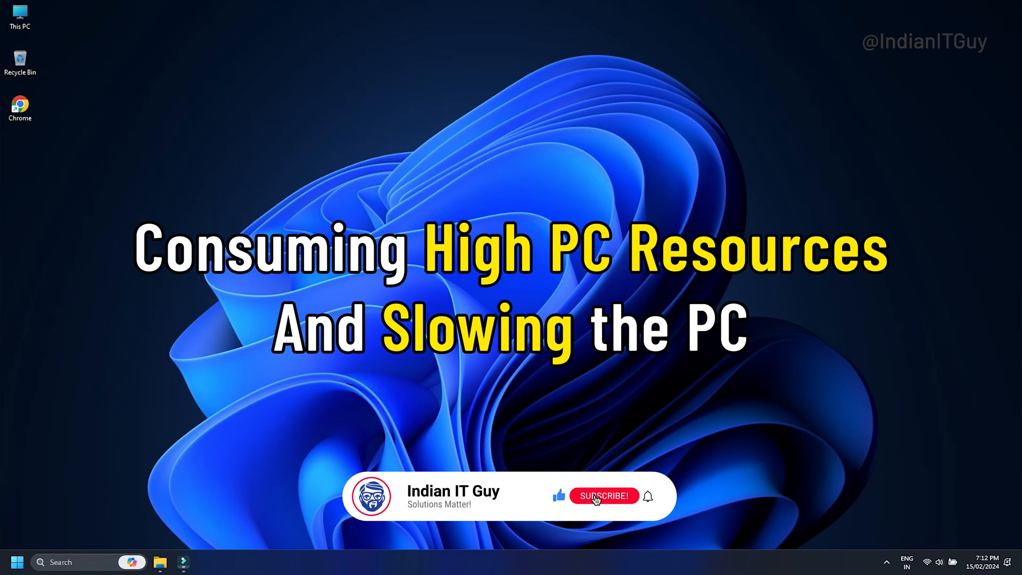
Step: Launch Task Manager from the taskbar and select the msedgewebview2.exe (Widgets - WebView2 Manager) row in Details
click(603, 495)
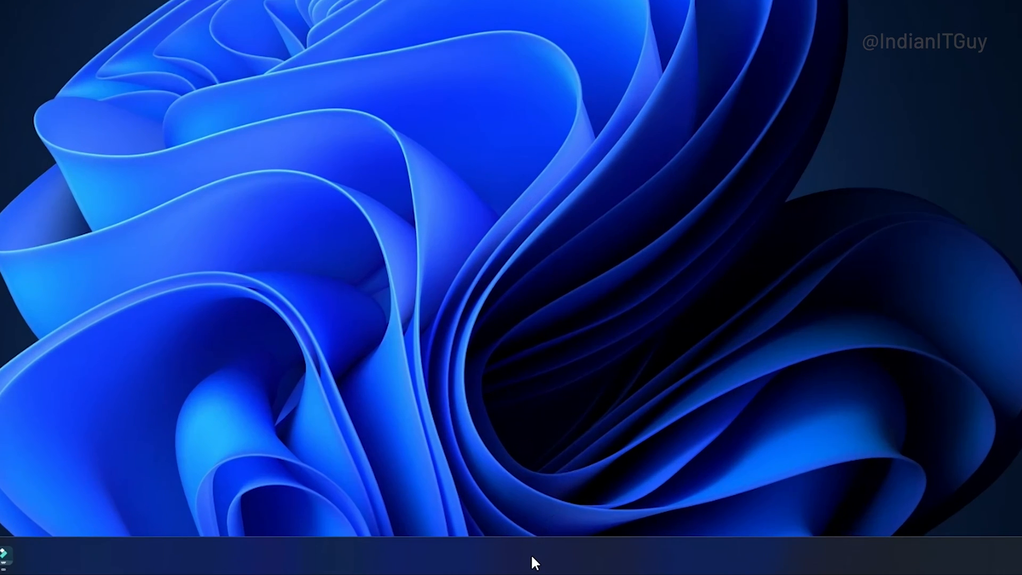
right_click(534, 561)
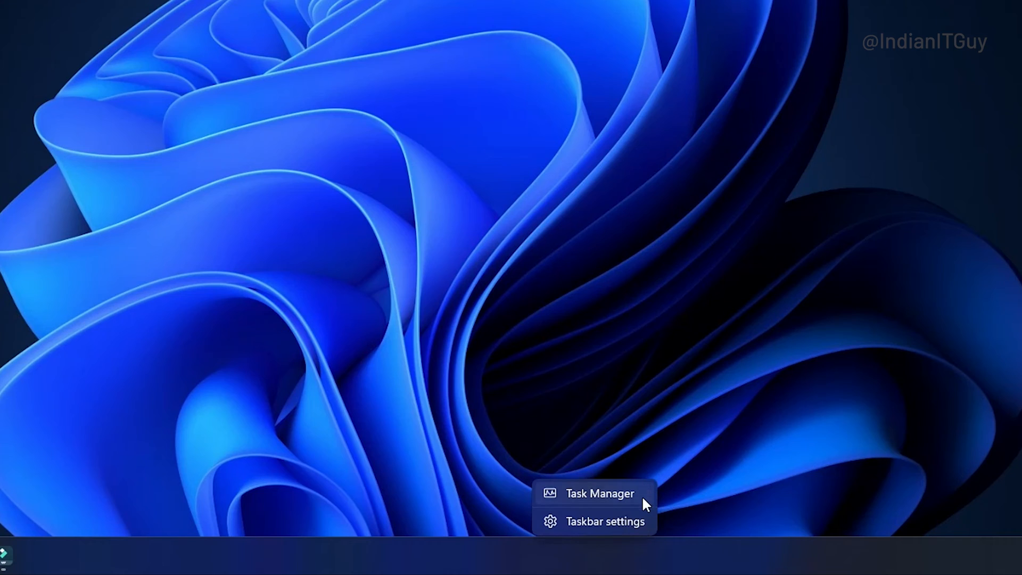
click(598, 493)
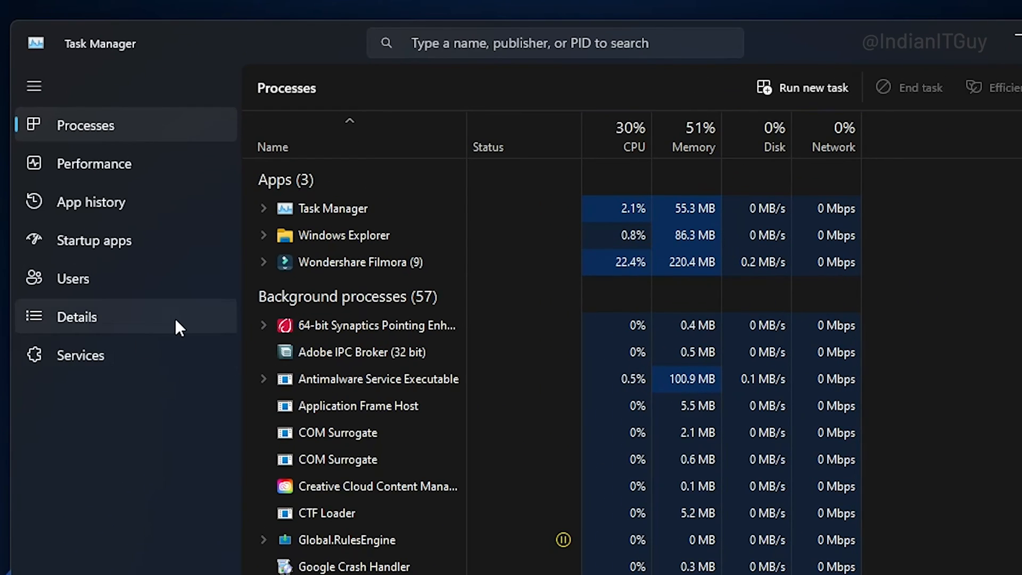
click(77, 317)
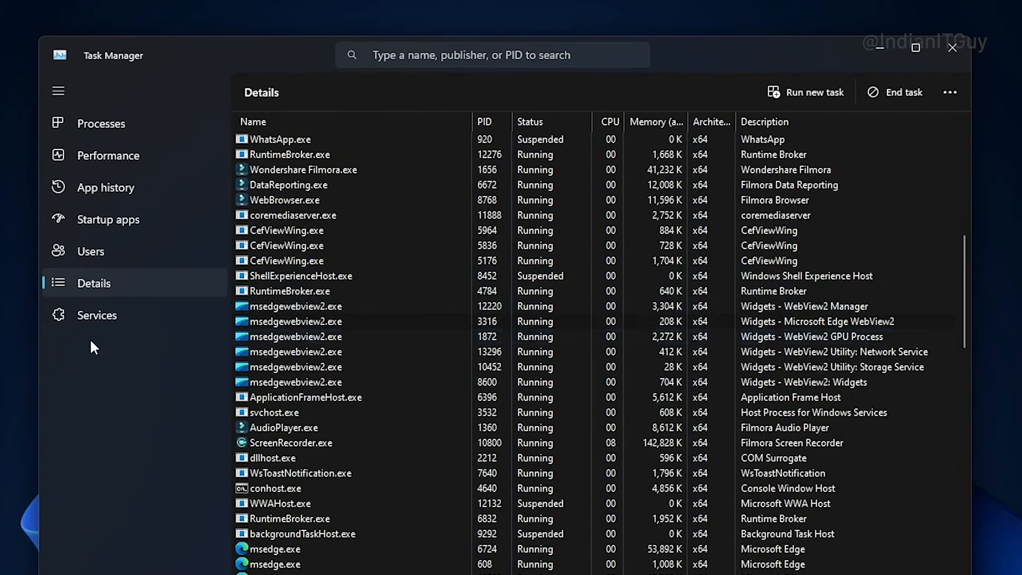
click(292, 321)
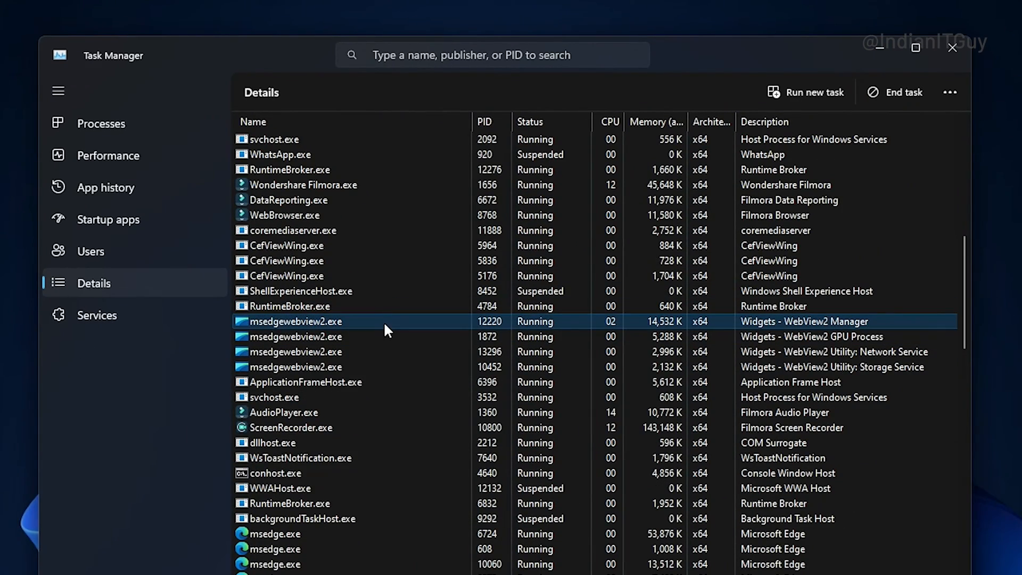
Step: End the msedgewebview2.exe process via End task and confirm with End process
right_click(292, 321)
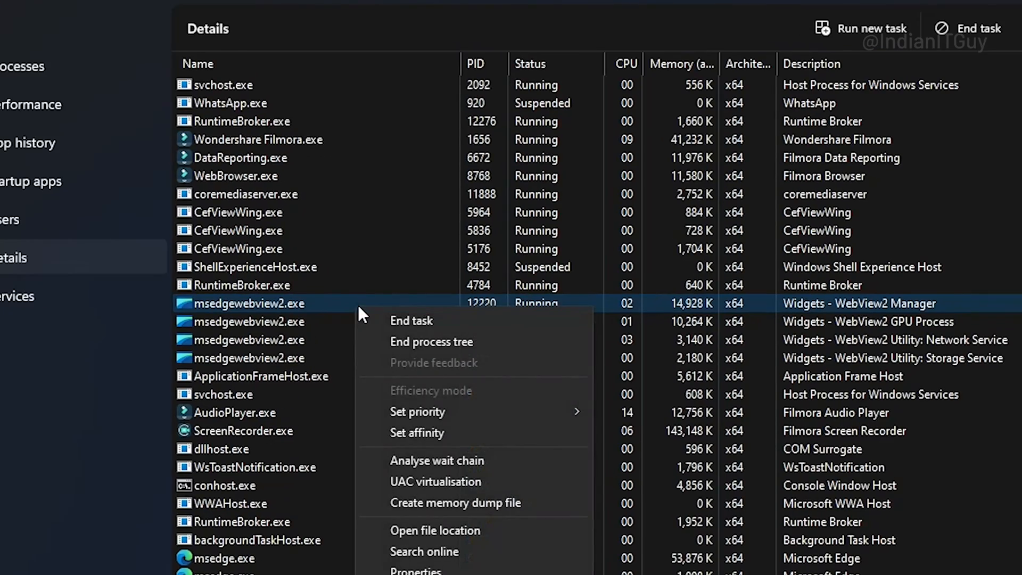
mouse_move(411, 320)
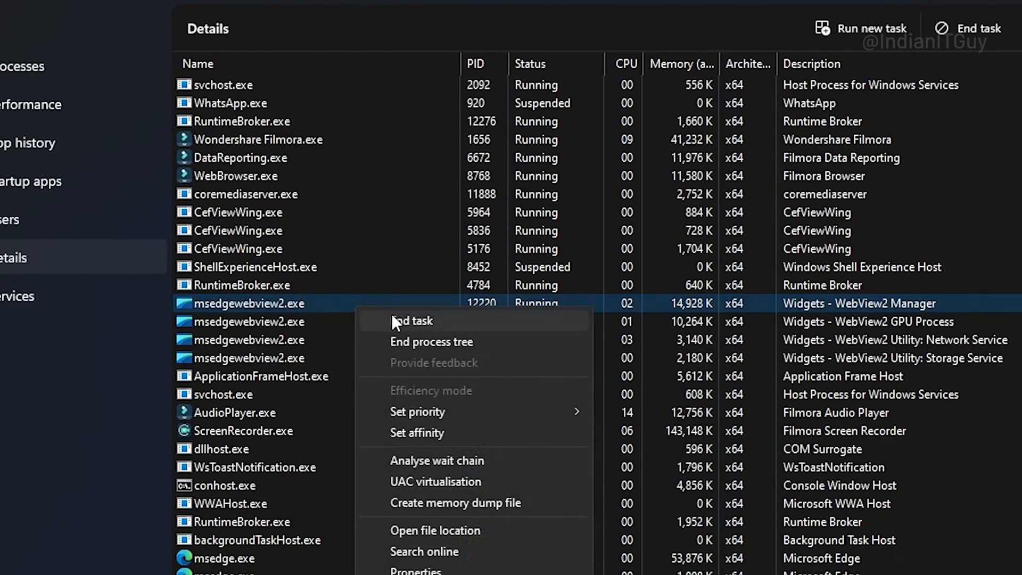
click(411, 321)
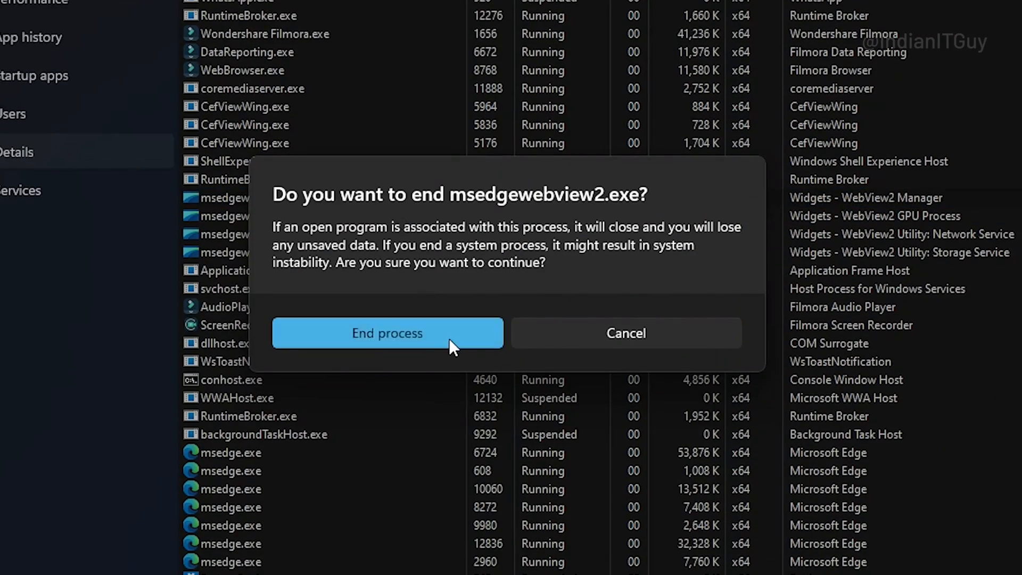
click(386, 332)
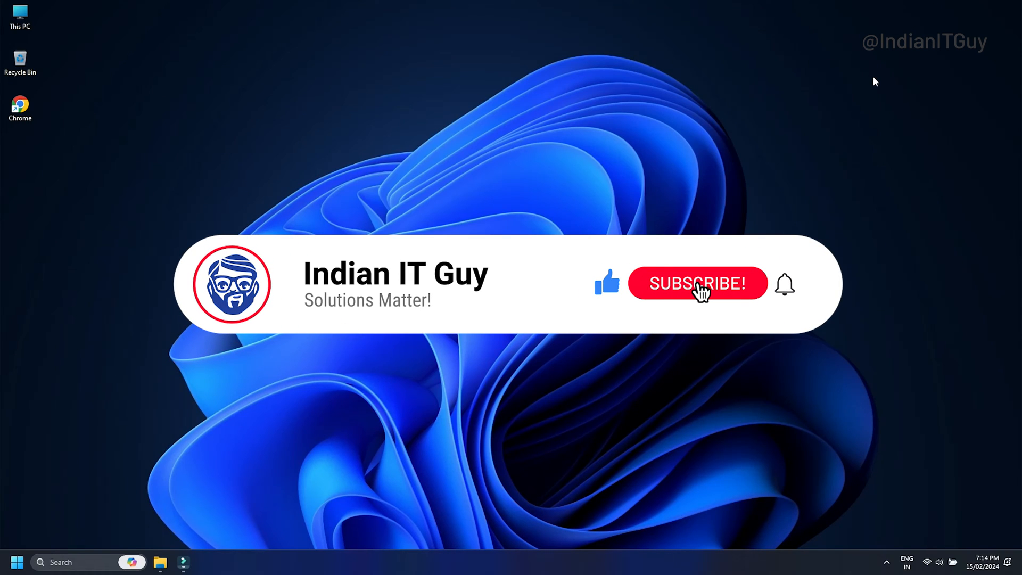
click(698, 283)
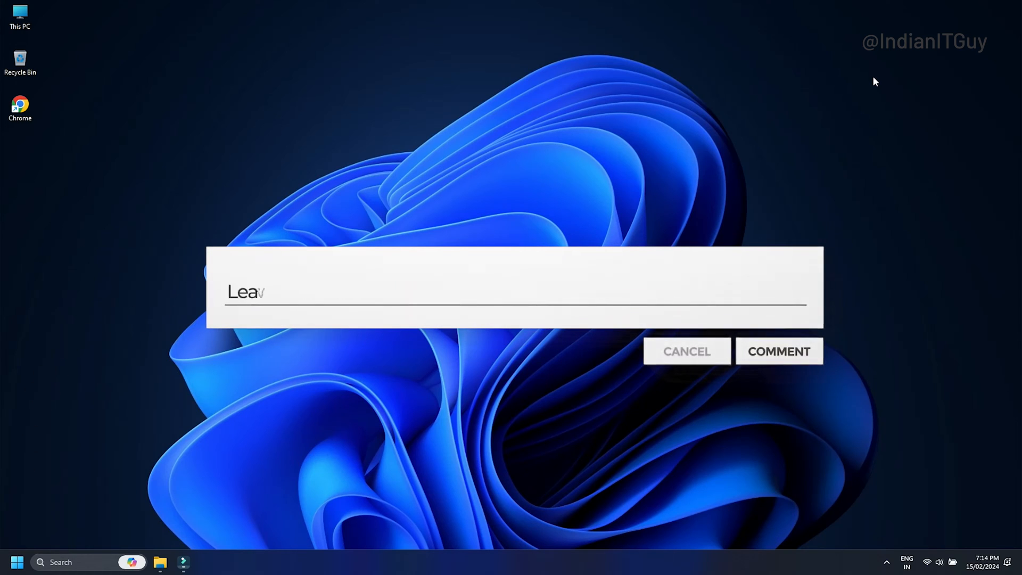
text(ve a comment bellow !)
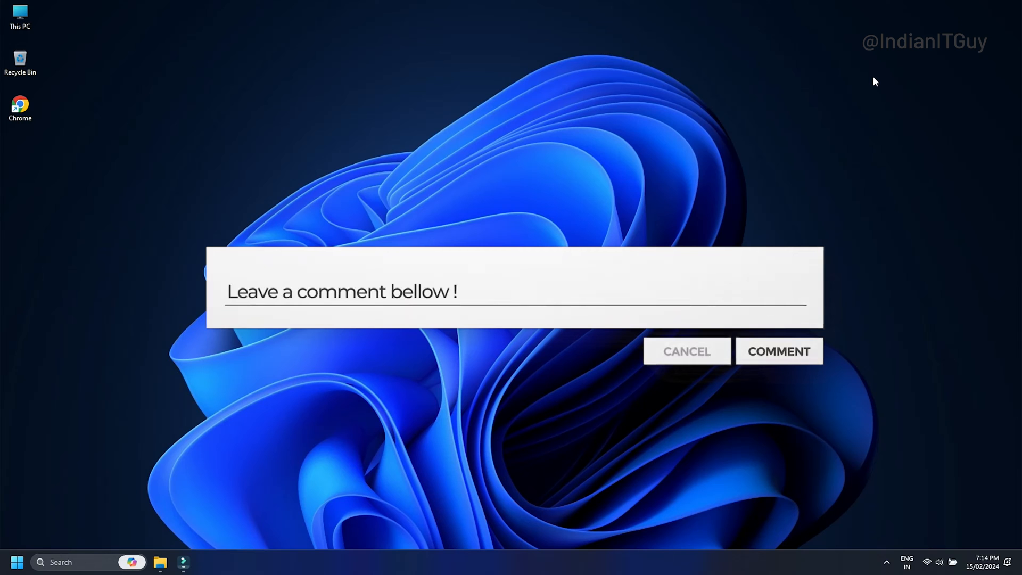
click(687, 351)
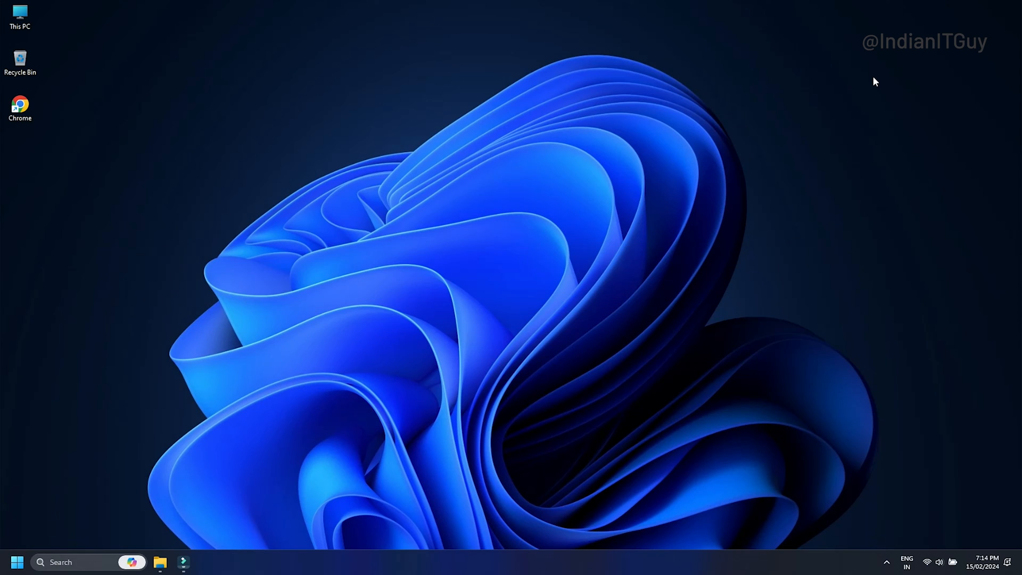